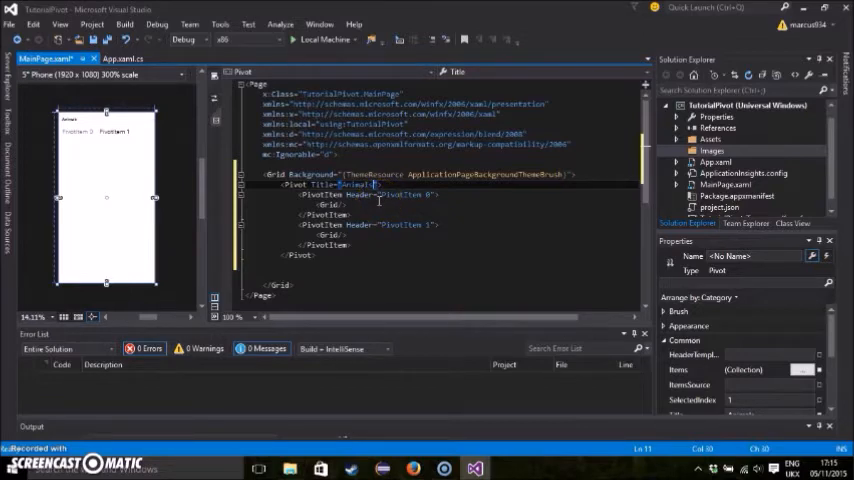
mouse_move(382, 204)
text(Ca)
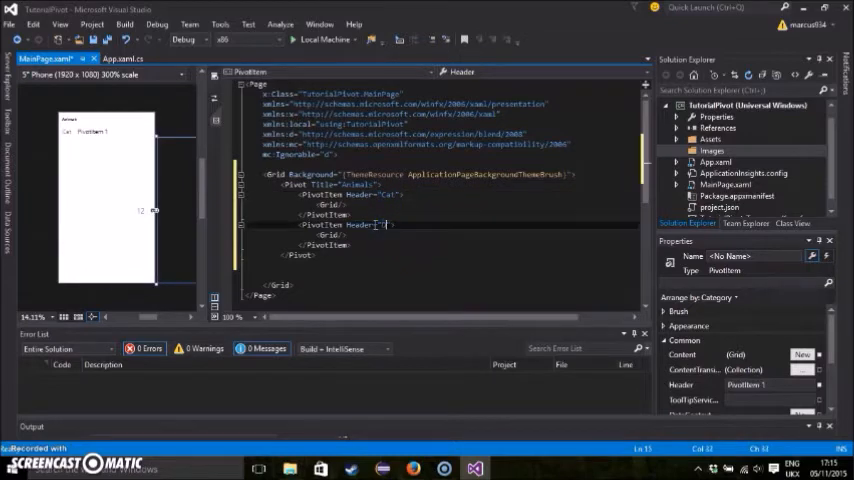
Set the PivotItem headers to Cat and Dog and add a grid named gd1 in the Cat item.
text(Dog)
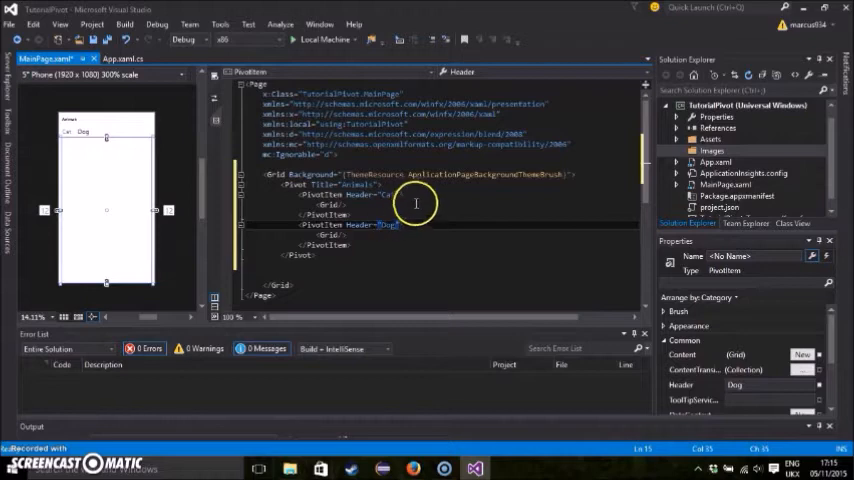
mouse_move(392, 206)
text( x:Name=")
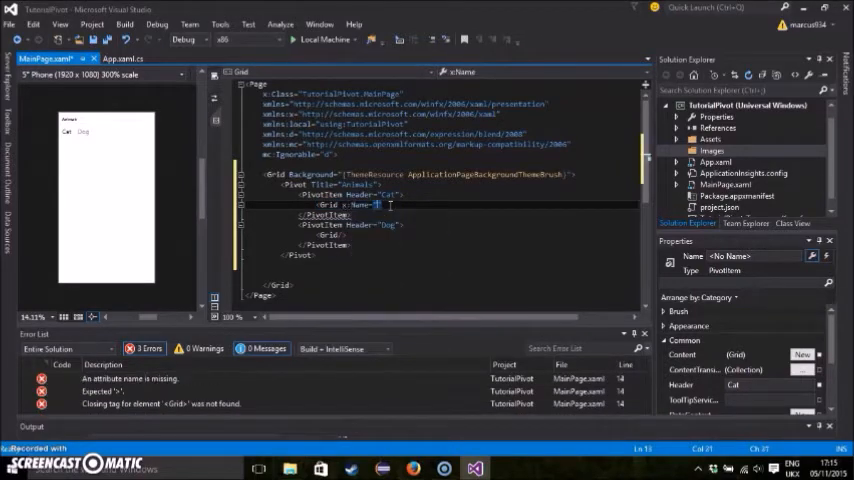
text(gd1)
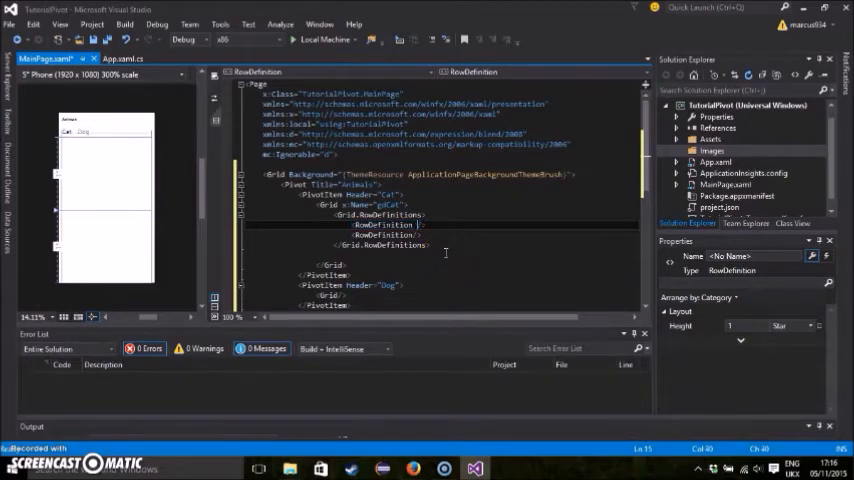
Give the gd1 grid two row definitions, the first with Height 300.
text(Height=")
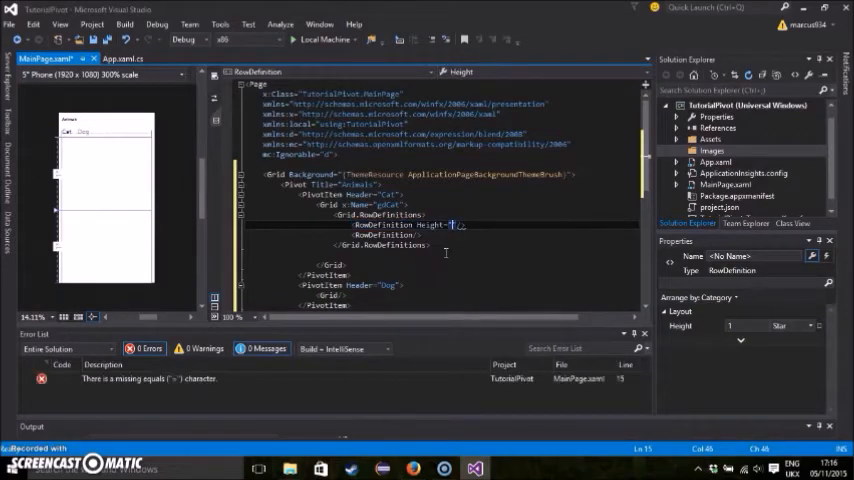
text(300)
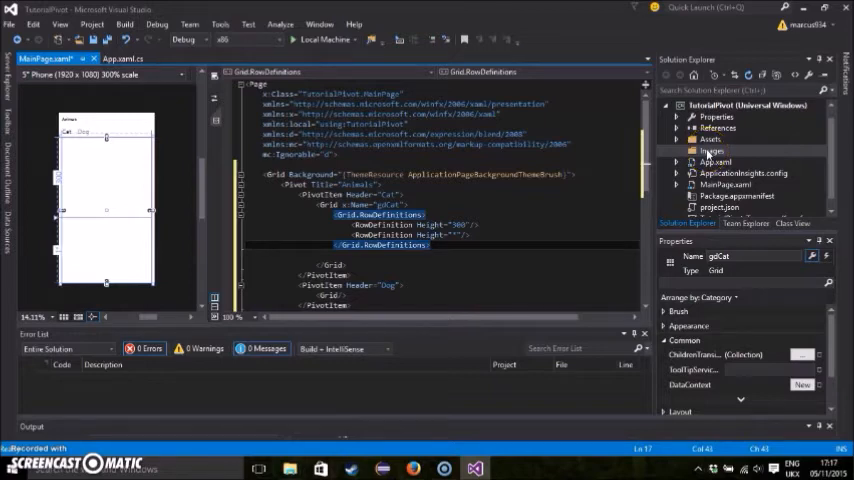
Add the existing cat, dog, monkey and background pictures to the Images folder via Add > Existing Item.
right_click(710, 150)
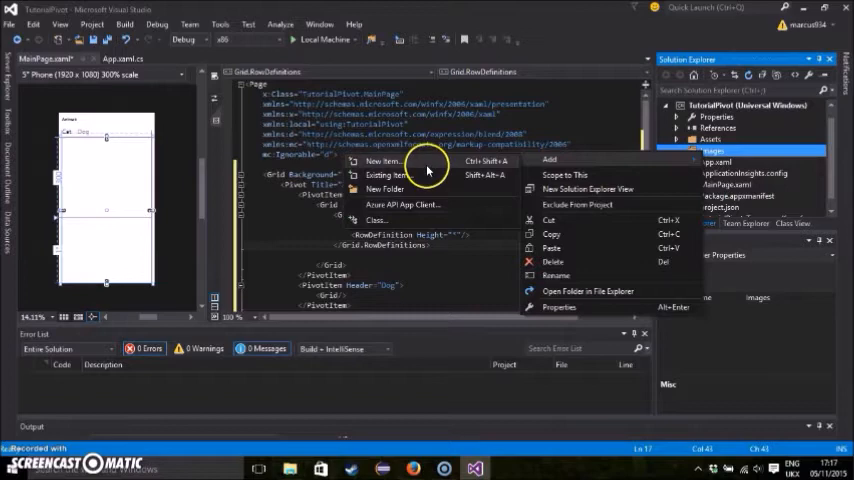
click(384, 176)
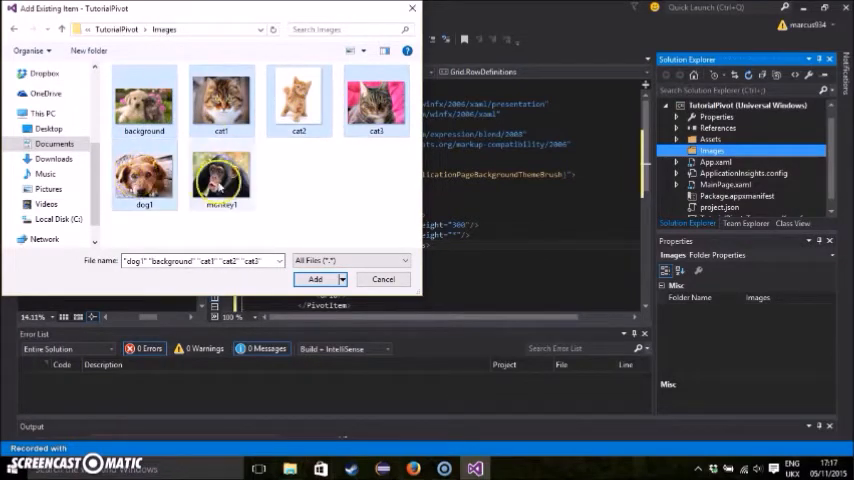
click(220, 180)
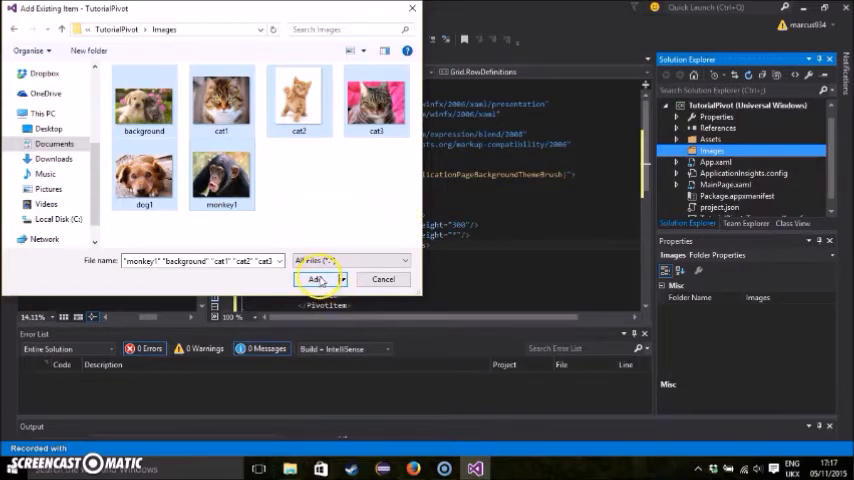
click(316, 280)
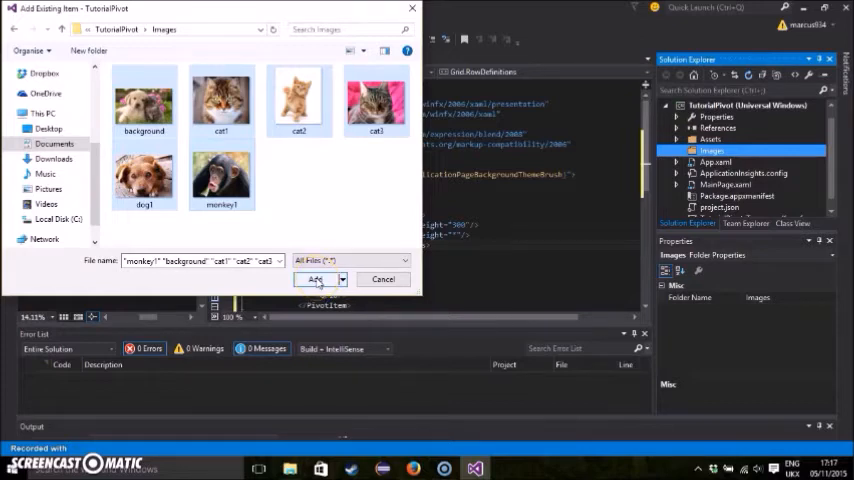
click(316, 280)
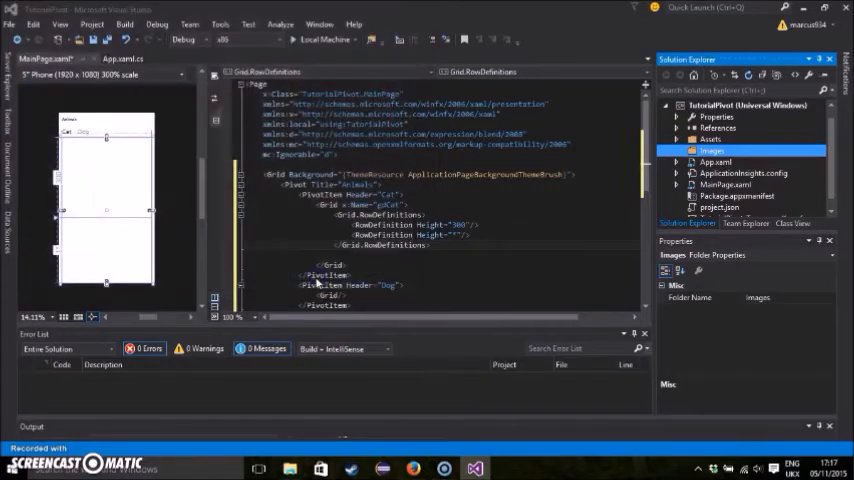
click(678, 152)
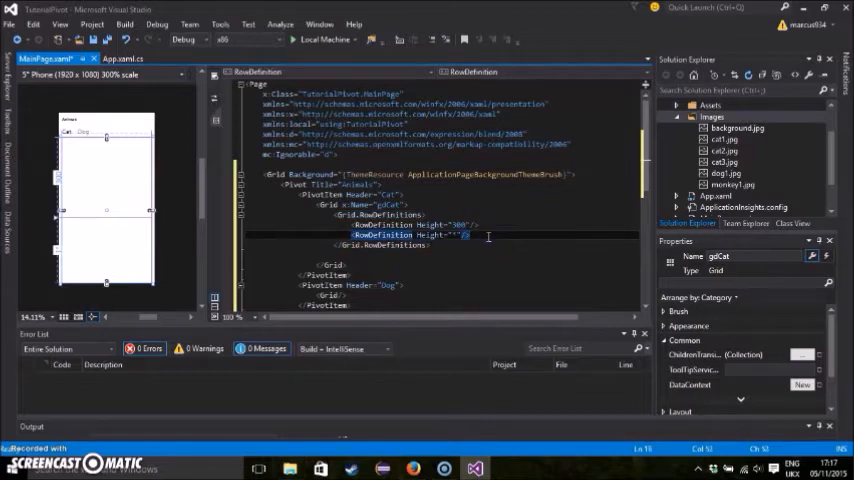
mouse_move(488, 244)
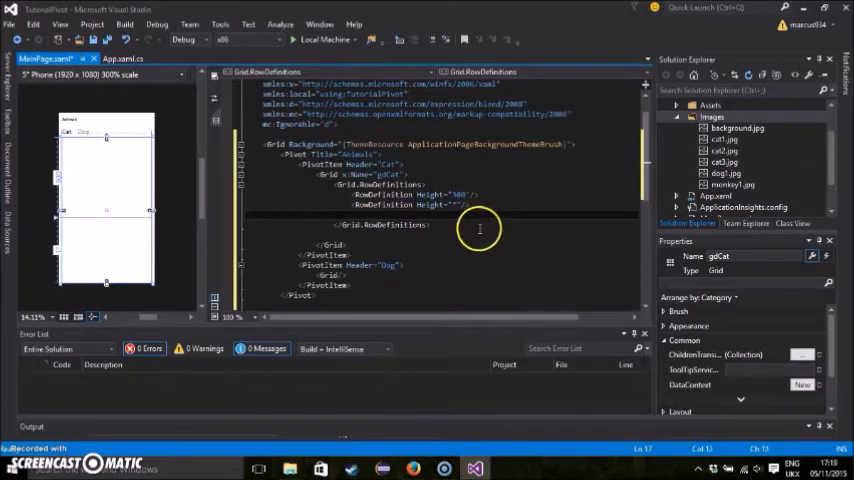
Add an Image with Source Images/cat1.jpg, Height 150 and a width in the Cat grid.
text(<Image Source="Images/cat1)
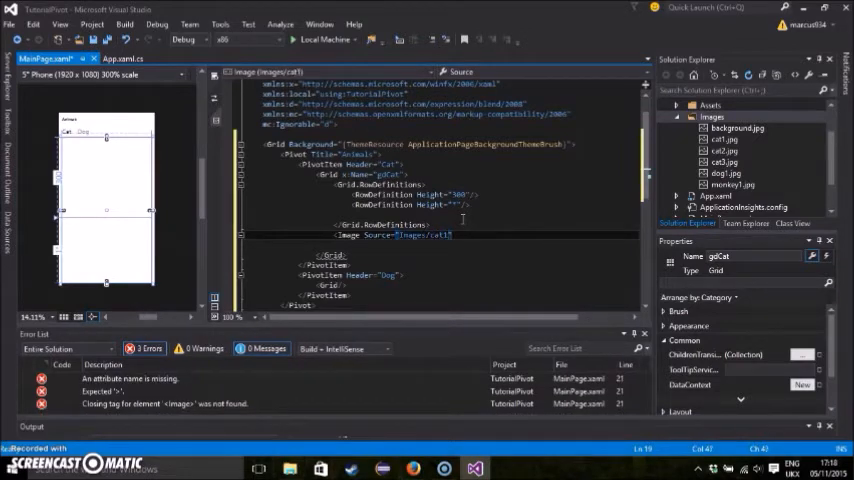
text(.jpg)
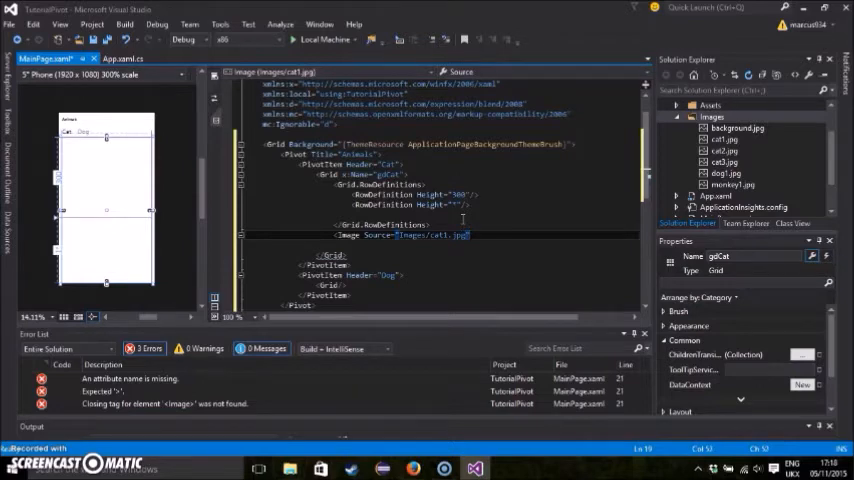
text(Height=")
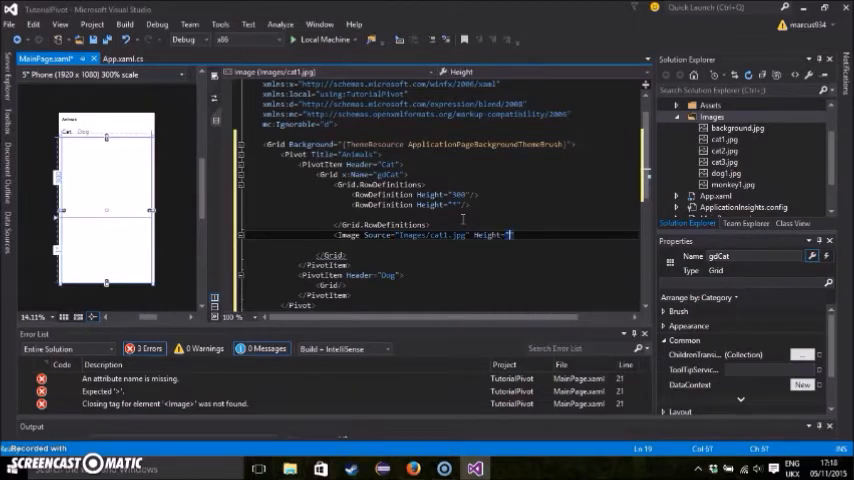
text(150)
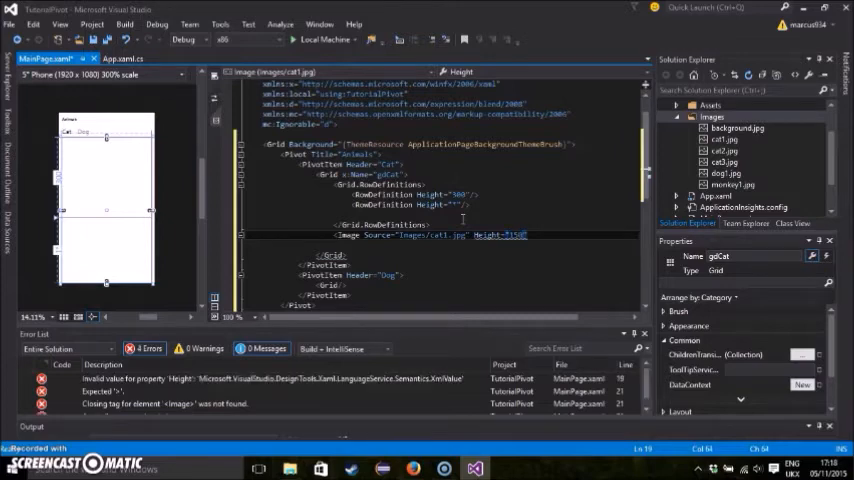
text(wi)
text(<TextBlock)
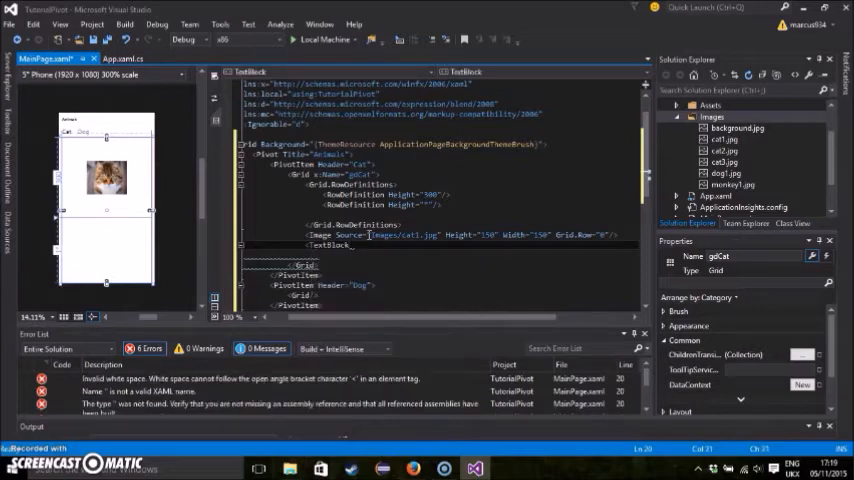
Add a TextBlock caption "Isn't he Great" with TextWrapping WrapWholeWords and a FontSize.
text(x:Name="tbCat")
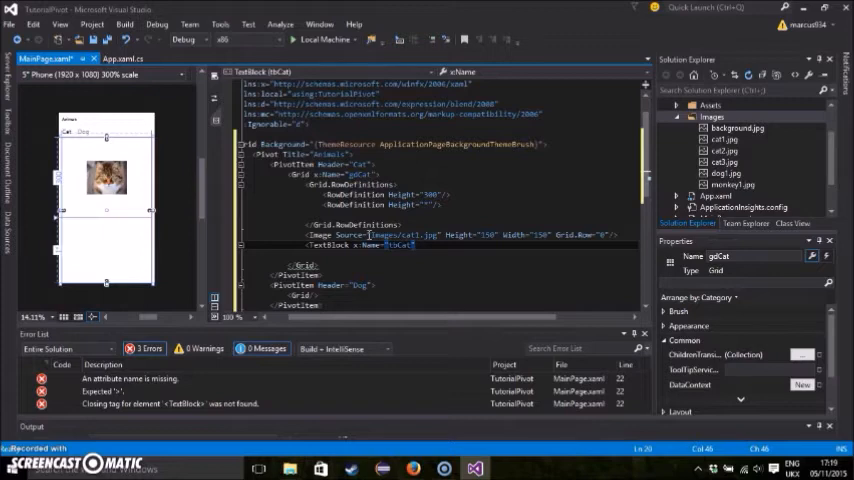
text(text)
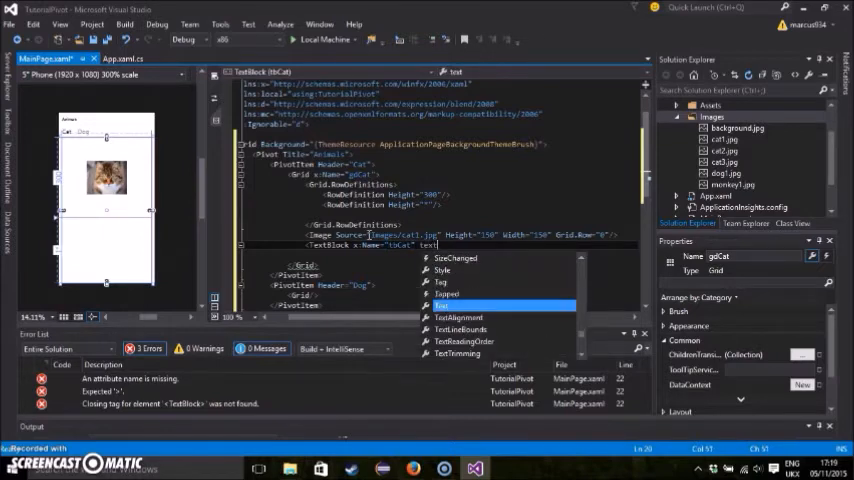
text(TextWrapping="WrapWholeWords")
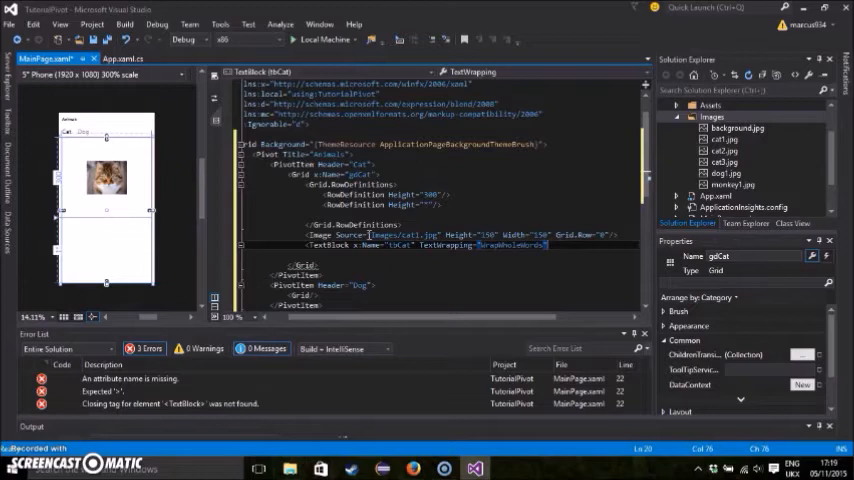
text(font)
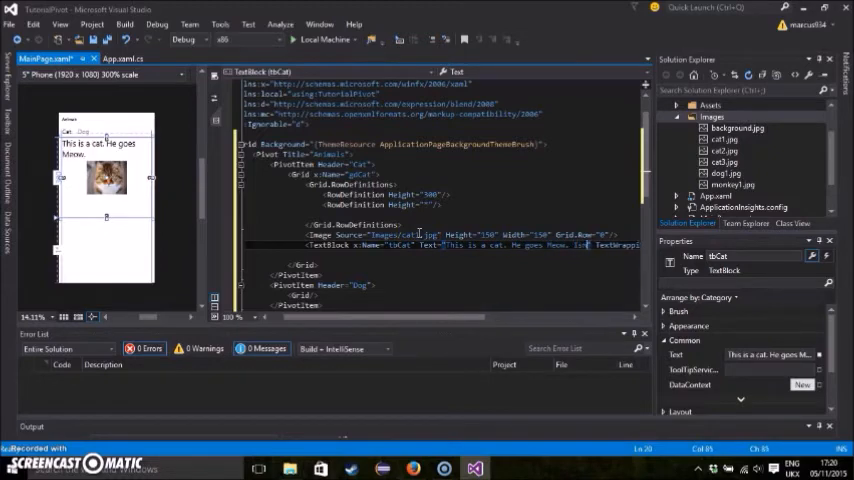
text(Isn't he Great!" TextWrapping="WrapWholeWords" FontSize="30)
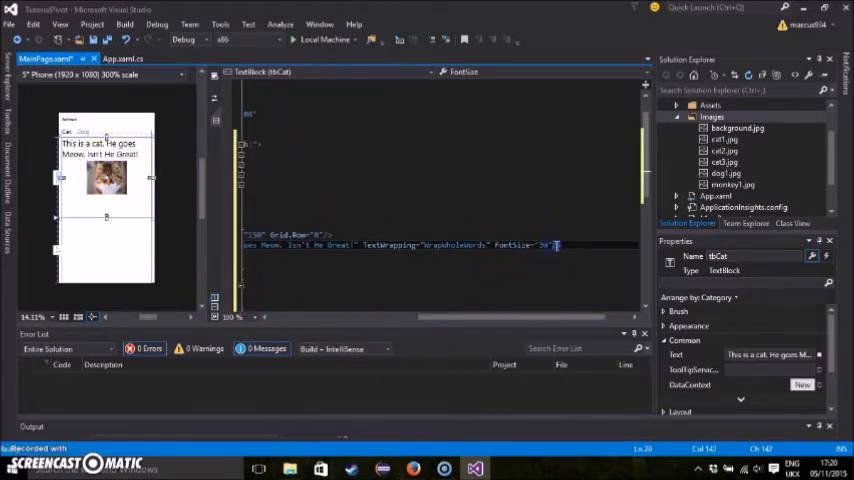
Set Grid.Row on the cat TextBlock so the caption sits in the second row.
text(Grid.)
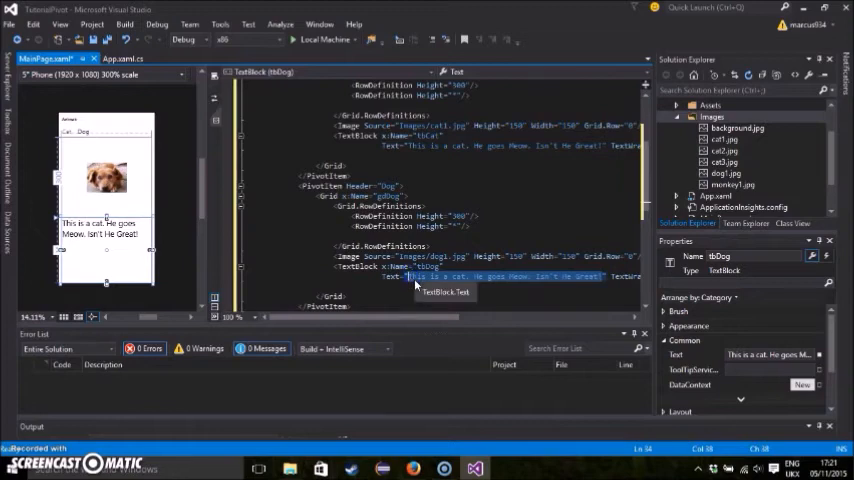
Reword the Dog item's copied caption to the Woof Woof line about what a dog says.
text(W)
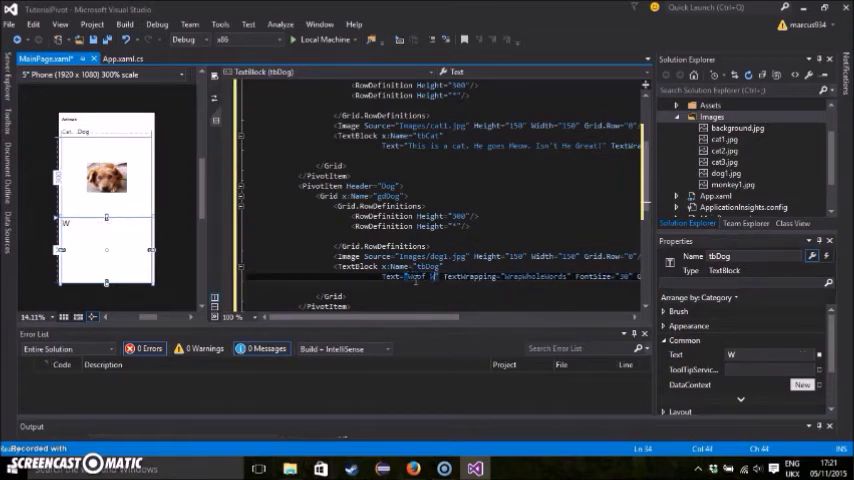
text(oof Woof)
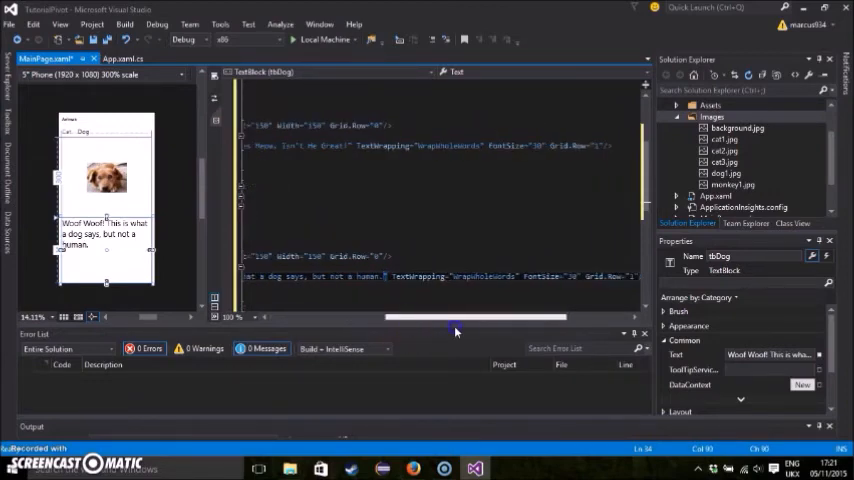
drag(456, 316, 504, 316)
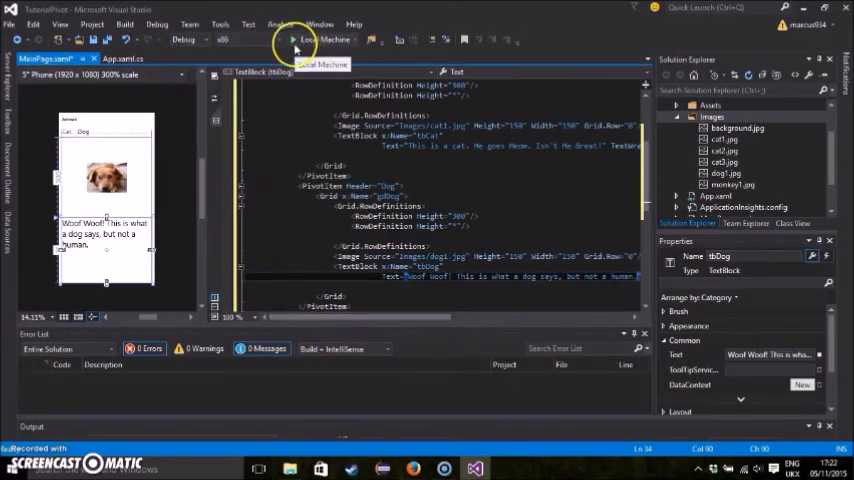
Build and launch the pivot app on the Local Machine.
click(292, 40)
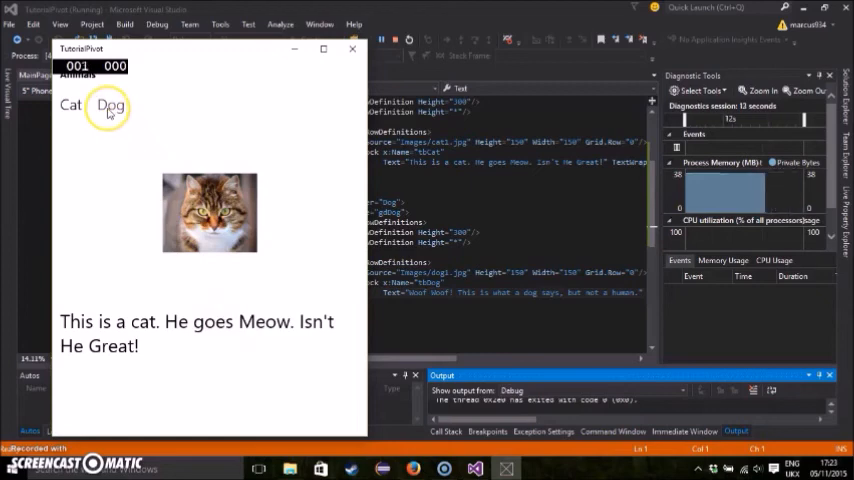
Switch between the Cat and Dog pivots to verify both pages, then close the app window.
click(110, 104)
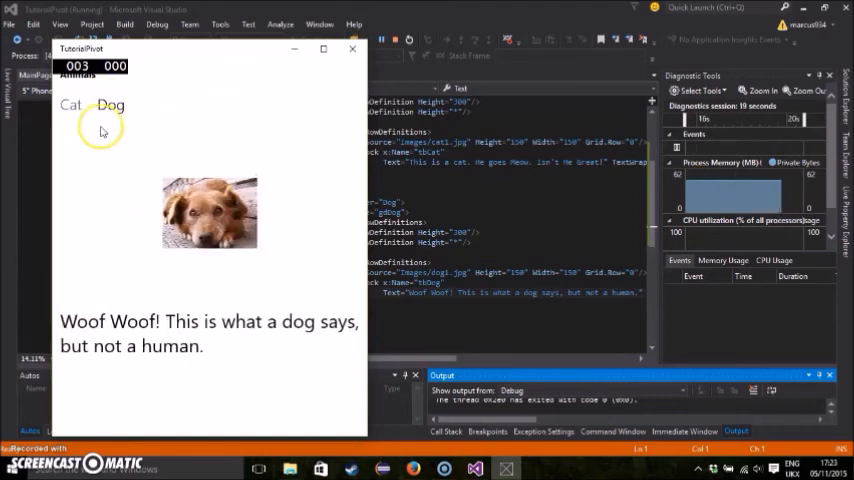
click(70, 104)
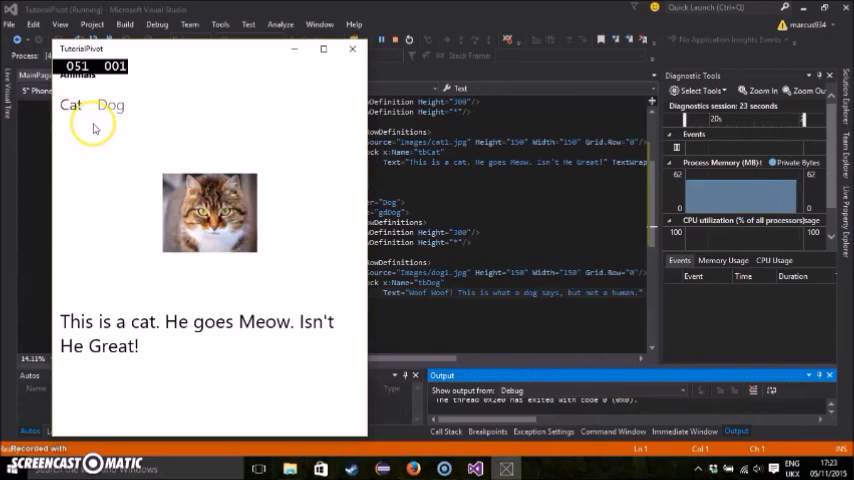
click(108, 104)
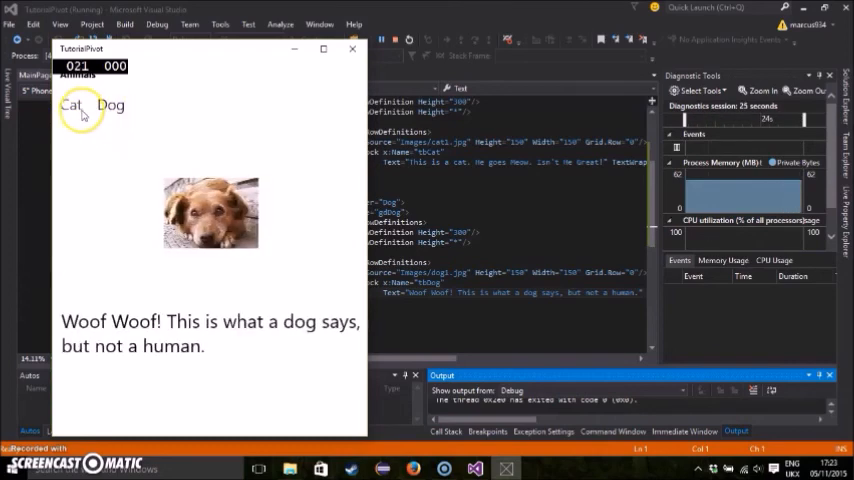
click(70, 104)
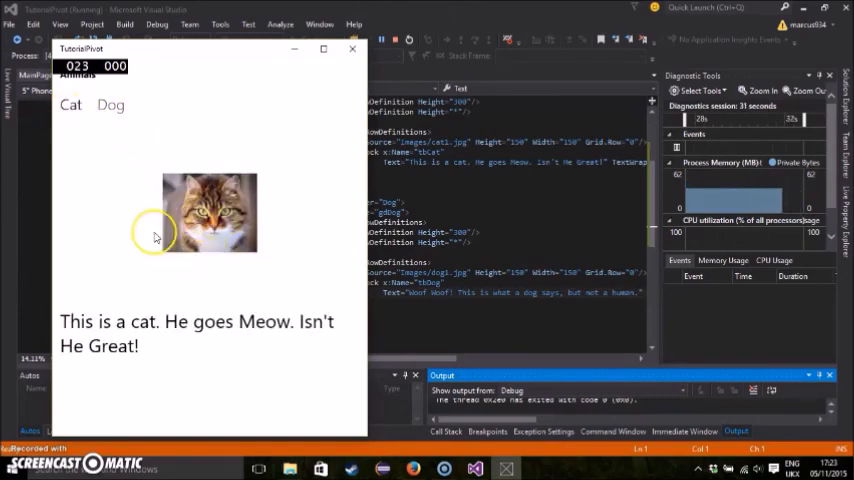
click(110, 104)
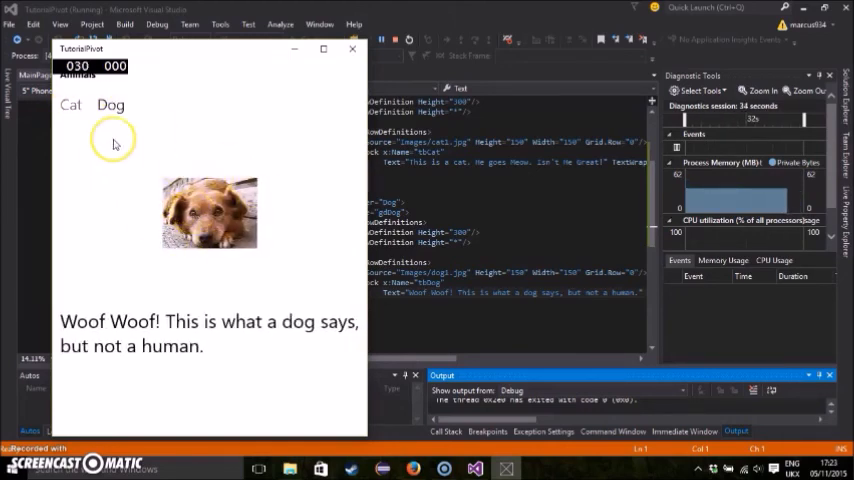
click(70, 104)
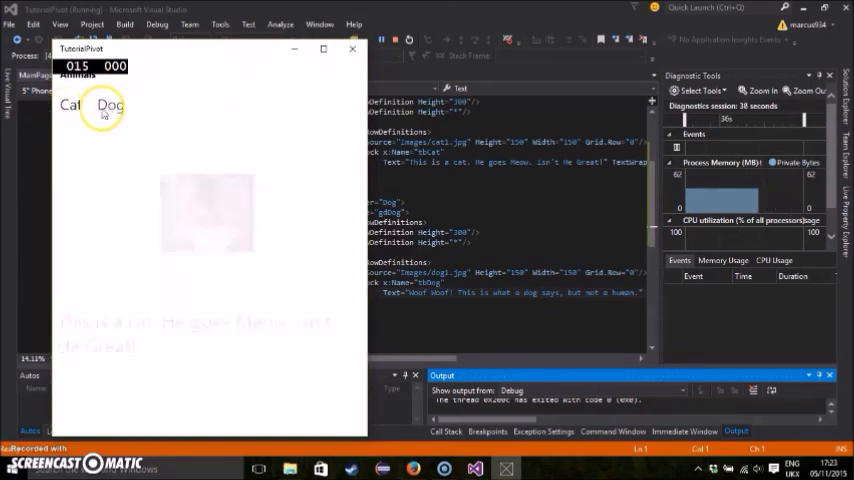
click(68, 104)
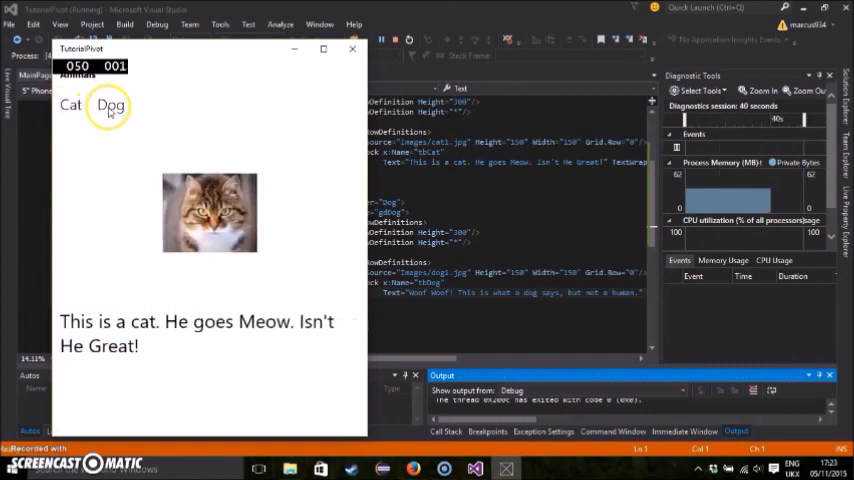
click(70, 104)
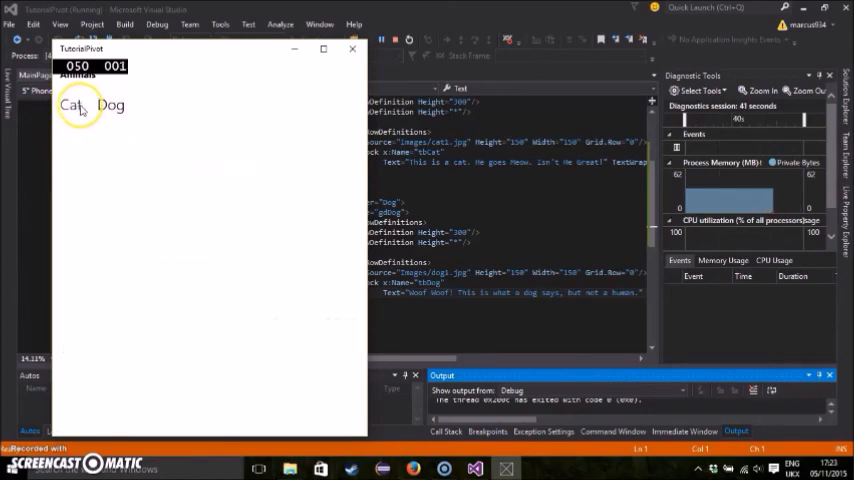
click(70, 104)
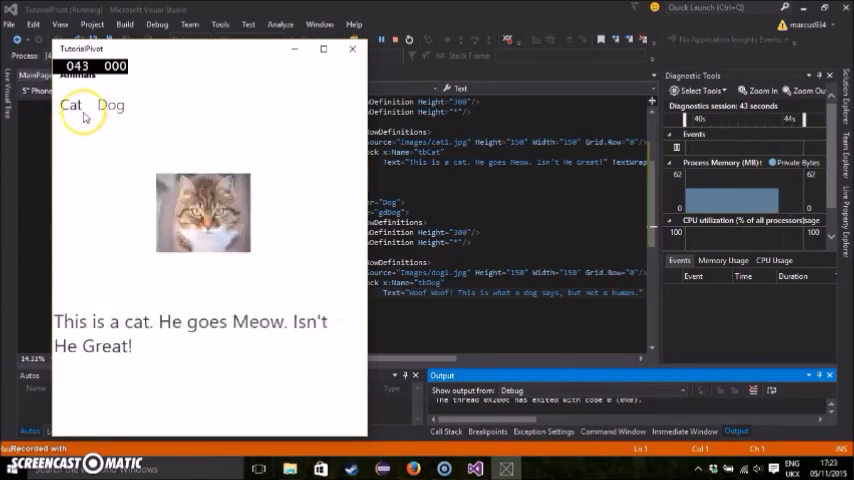
click(112, 104)
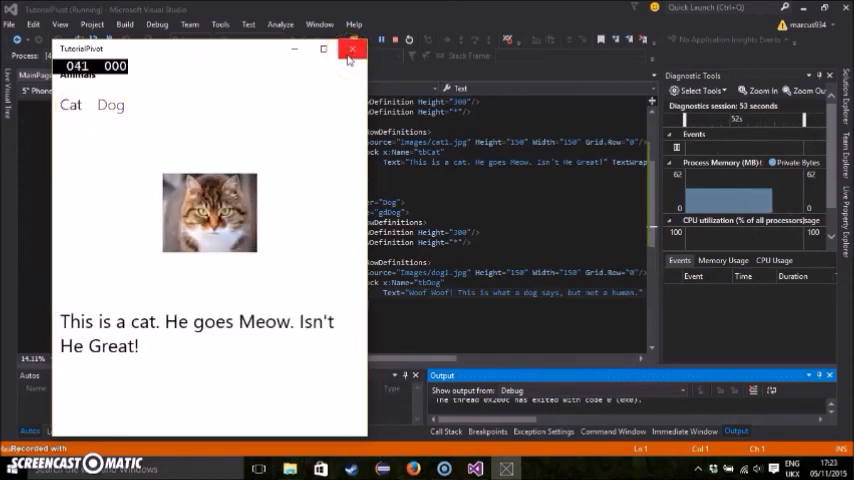
click(352, 48)
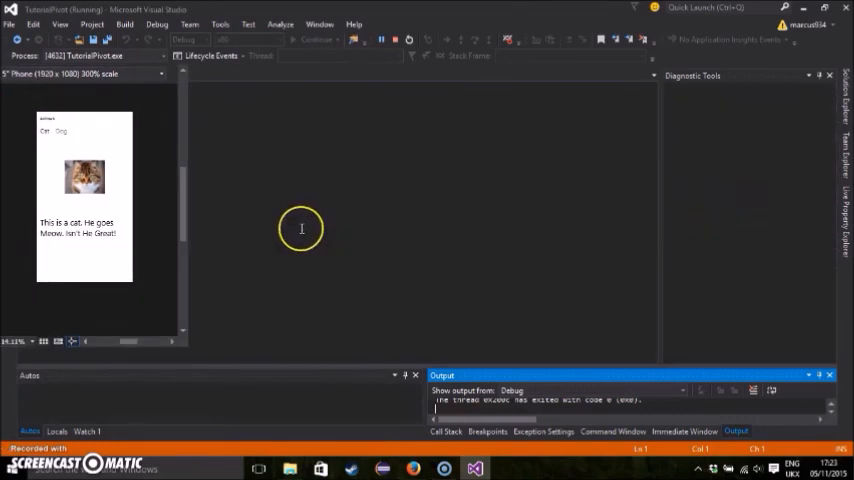
Return to the MainPage.xaml editor and scroll the markup back into view.
click(382, 40)
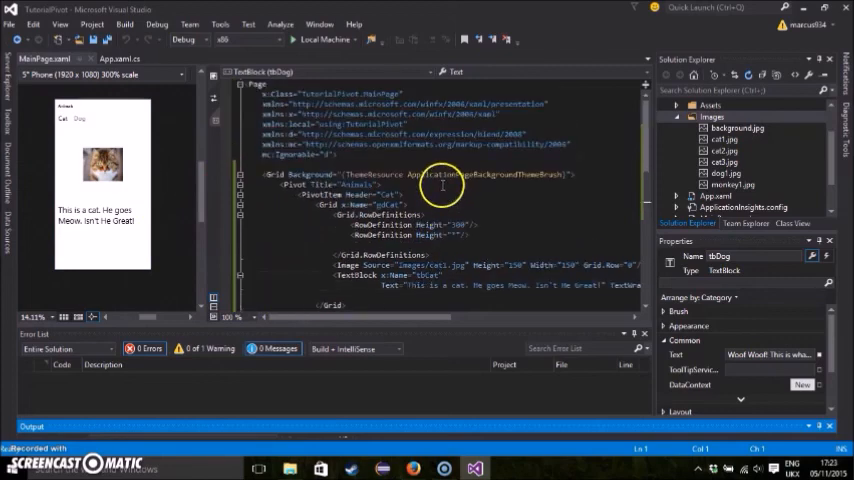
scroll(down, 3)
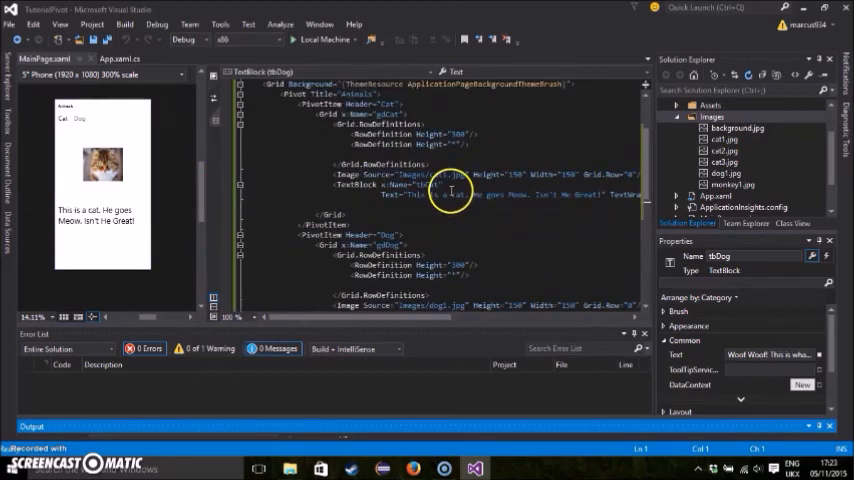